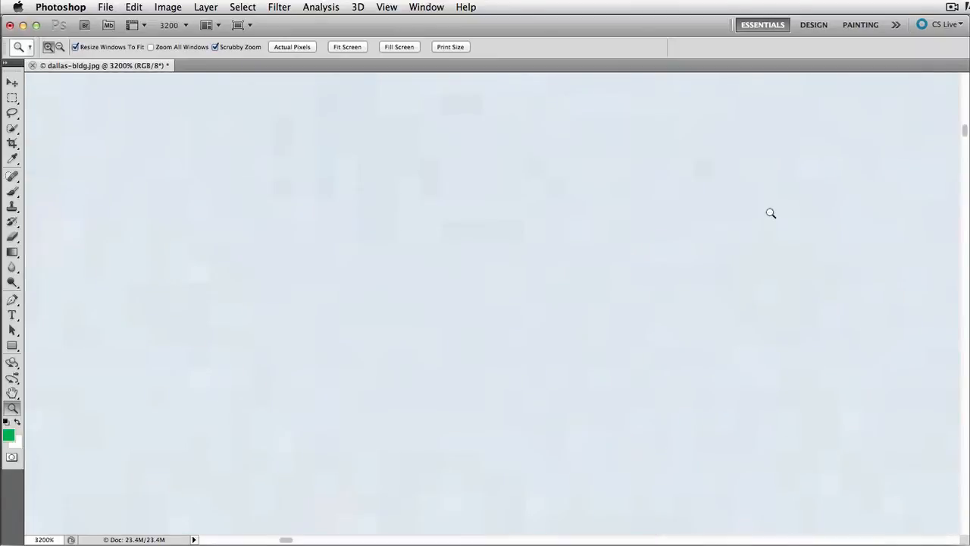
Pan the zoomed-in sky with the Hand tool, then fit the whole building photo on screen
{"action": "left_click", "coordinate": [12, 393]}
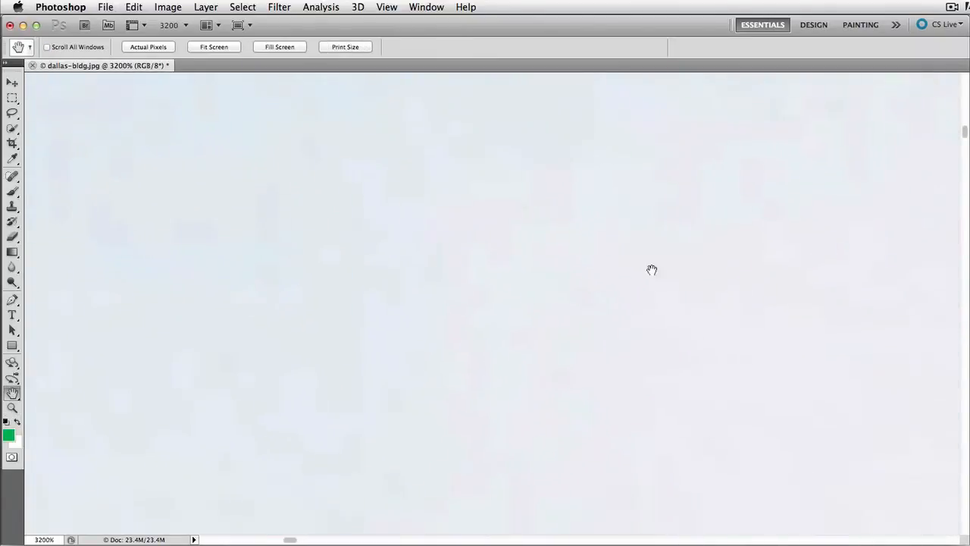
{"action": "left_click_drag", "start_coordinate": [652, 270], "coordinate": [203, 99]}
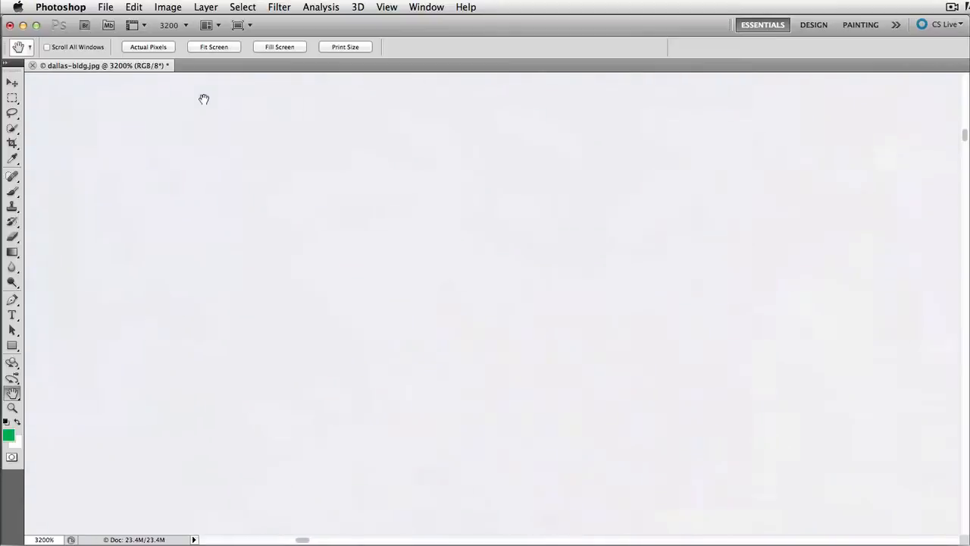
{"action": "left_click", "coordinate": [214, 45]}
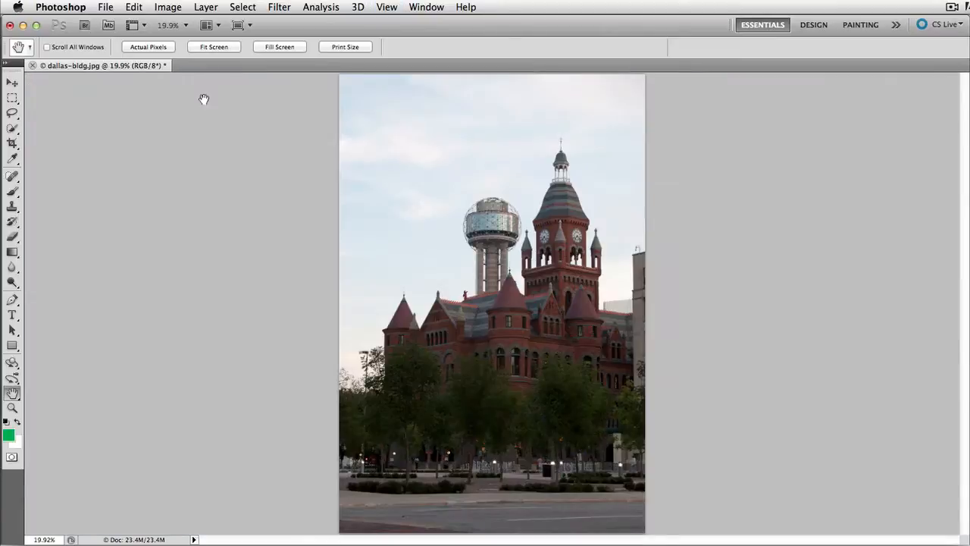
Show the Navigator panel from the Window menu, giving a thumbnail overview of the photo
{"action": "left_click", "coordinate": [426, 6]}
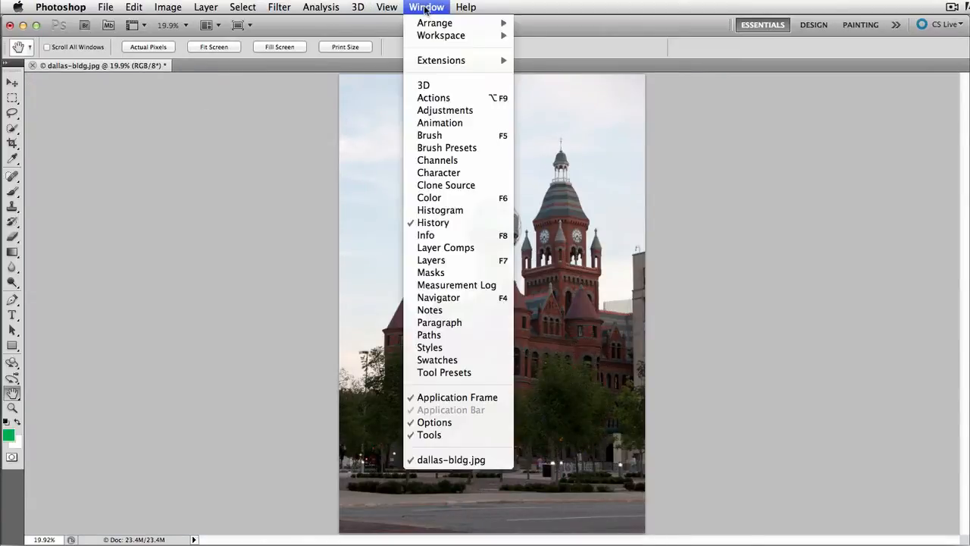
{"action": "mouse_move", "coordinate": [438, 297]}
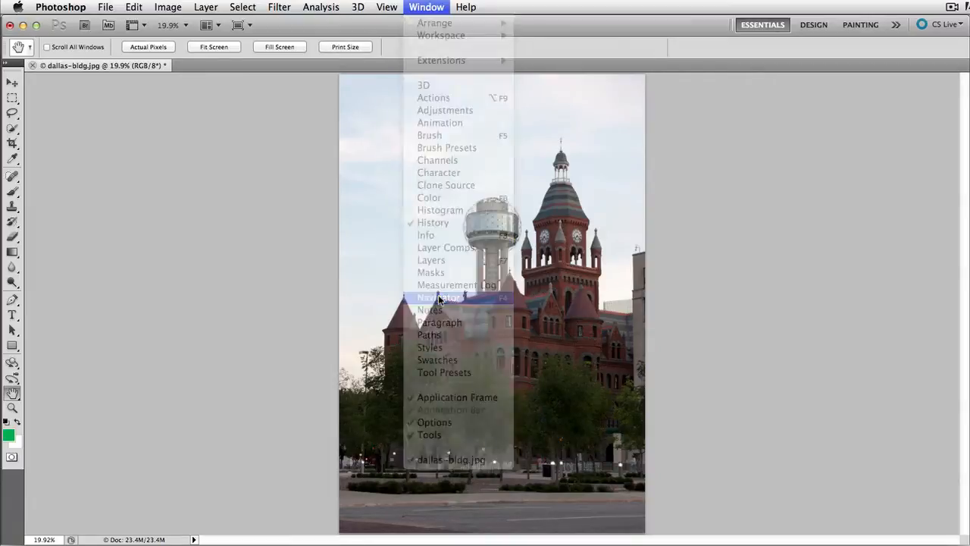
{"action": "left_click", "coordinate": [442, 295]}
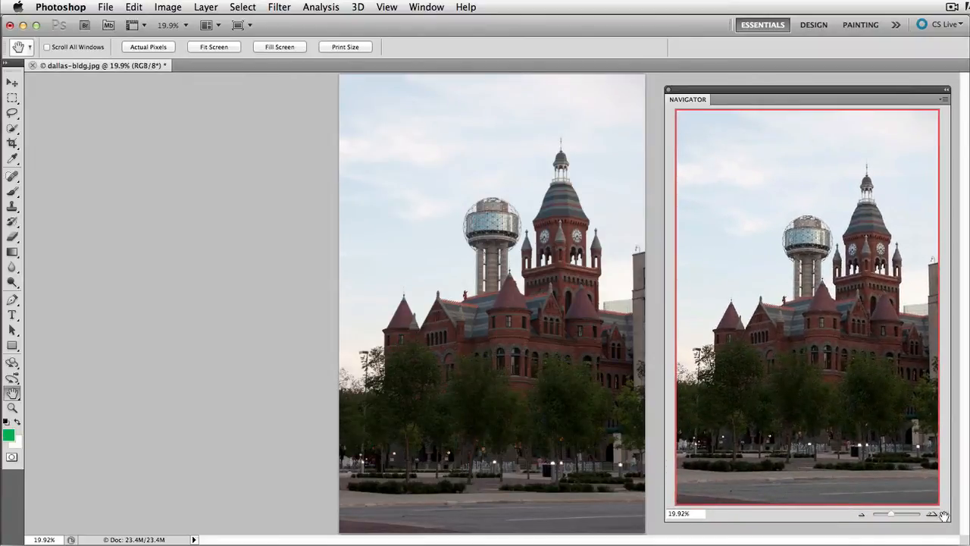
{"action": "mouse_move", "coordinate": [695, 346]}
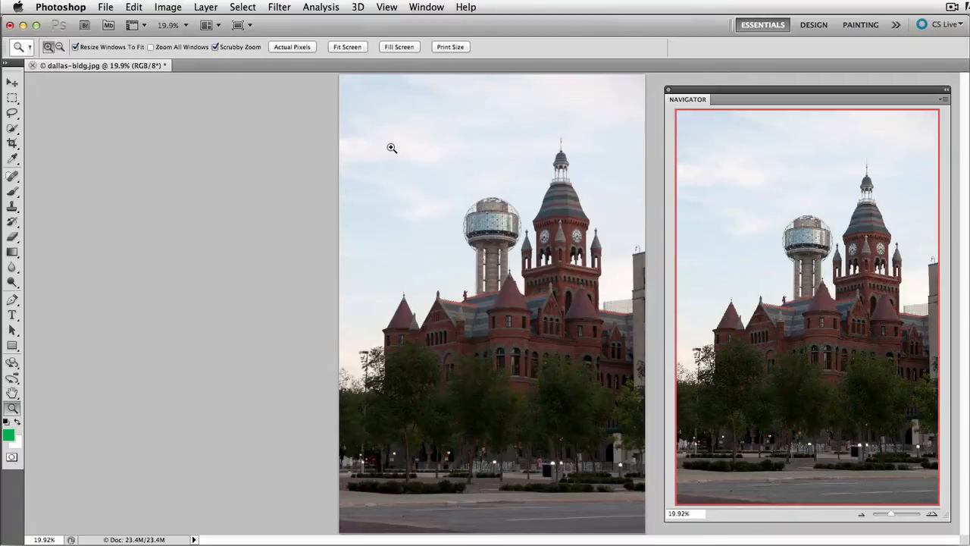
Zoom into the photo and drag the Navigator view box across the turret, slate roof, clock tower, gable and trees
{"action": "left_click", "coordinate": [391, 149]}
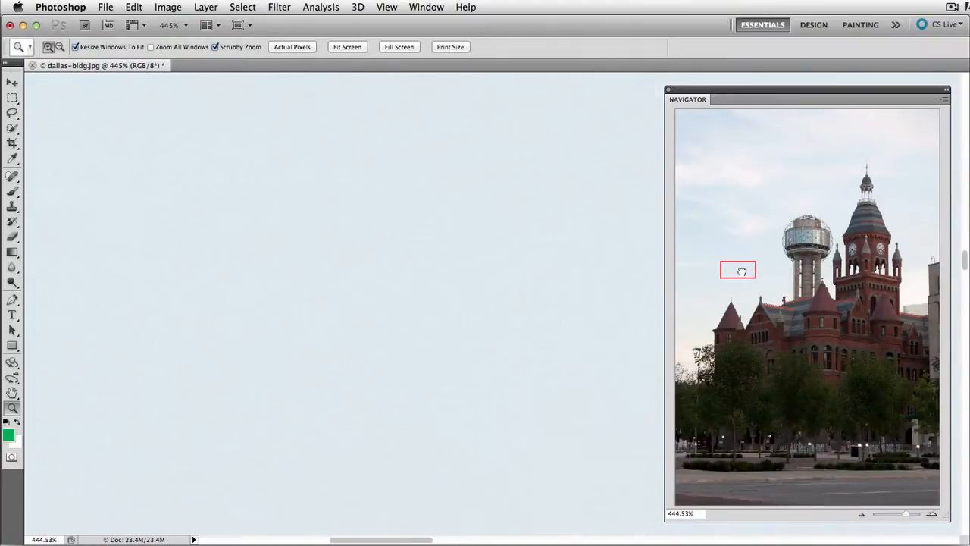
{"action": "left_click_drag", "start_coordinate": [740, 270], "coordinate": [743, 332]}
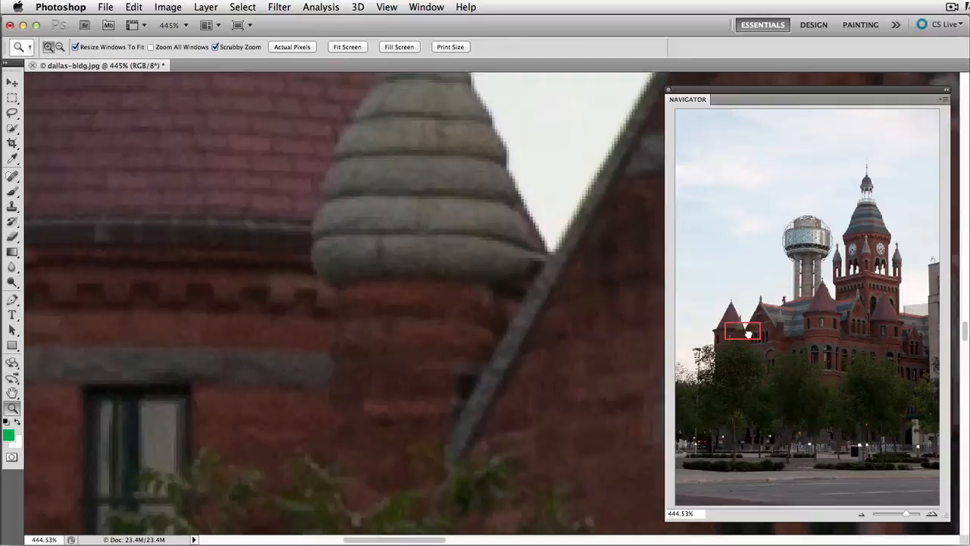
{"action": "left_click_drag", "start_coordinate": [749, 332], "coordinate": [795, 332]}
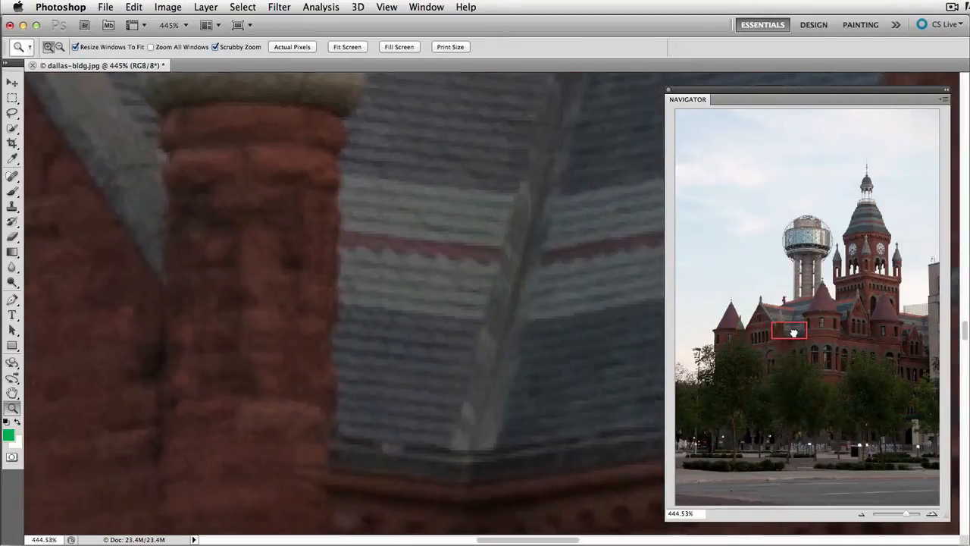
{"action": "left_click_drag", "start_coordinate": [790, 330], "coordinate": [849, 324]}
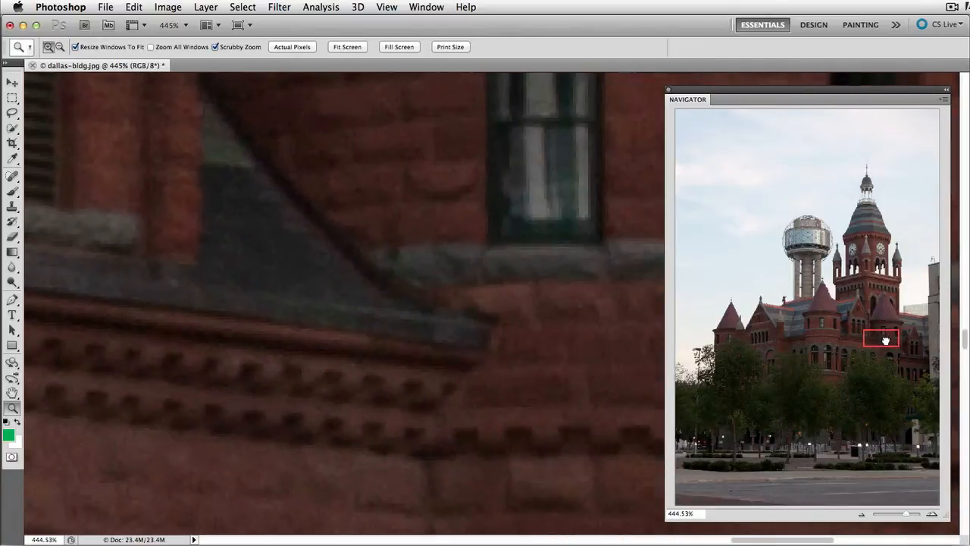
{"action": "left_click_drag", "start_coordinate": [880, 339], "coordinate": [846, 331]}
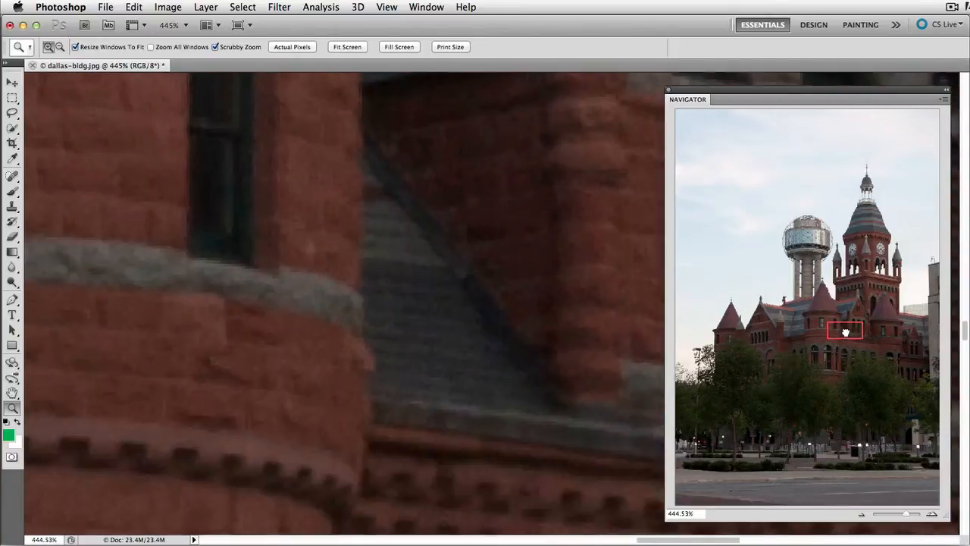
{"action": "left_click_drag", "start_coordinate": [846, 330], "coordinate": [865, 220]}
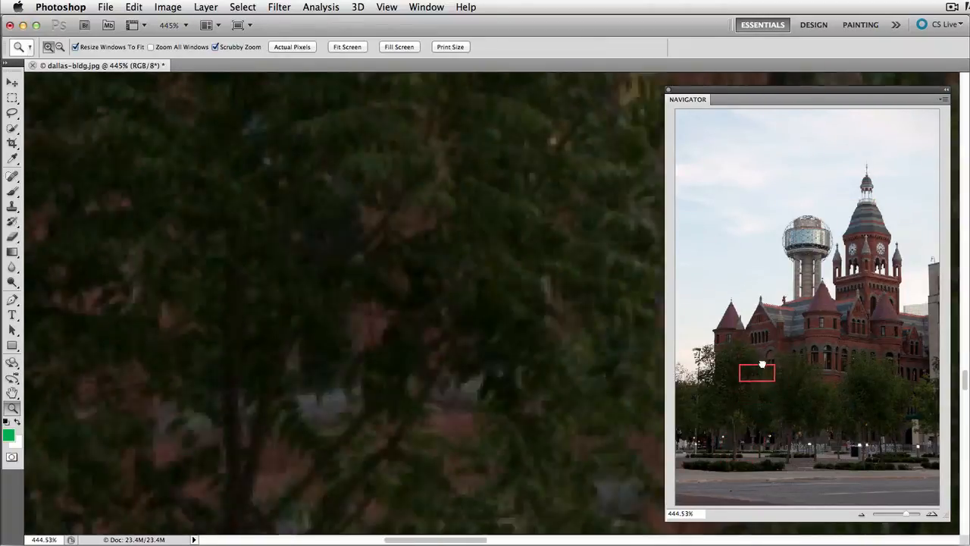
Drag the view box to a tower's windows, the arched windows and up into the sky
{"action": "left_click_drag", "start_coordinate": [757, 373], "coordinate": [773, 333]}
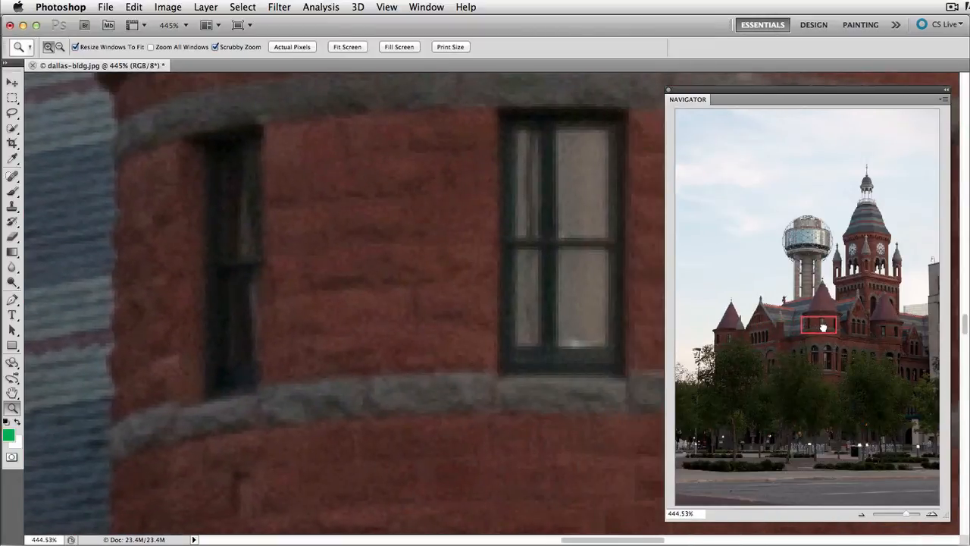
{"action": "left_click_drag", "start_coordinate": [819, 326], "coordinate": [855, 326]}
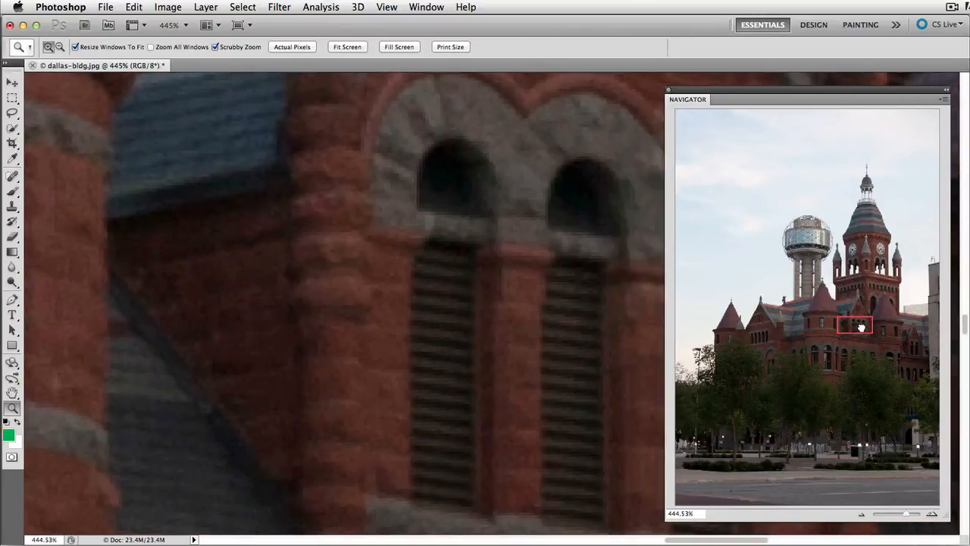
{"action": "left_click_drag", "start_coordinate": [856, 326], "coordinate": [900, 346]}
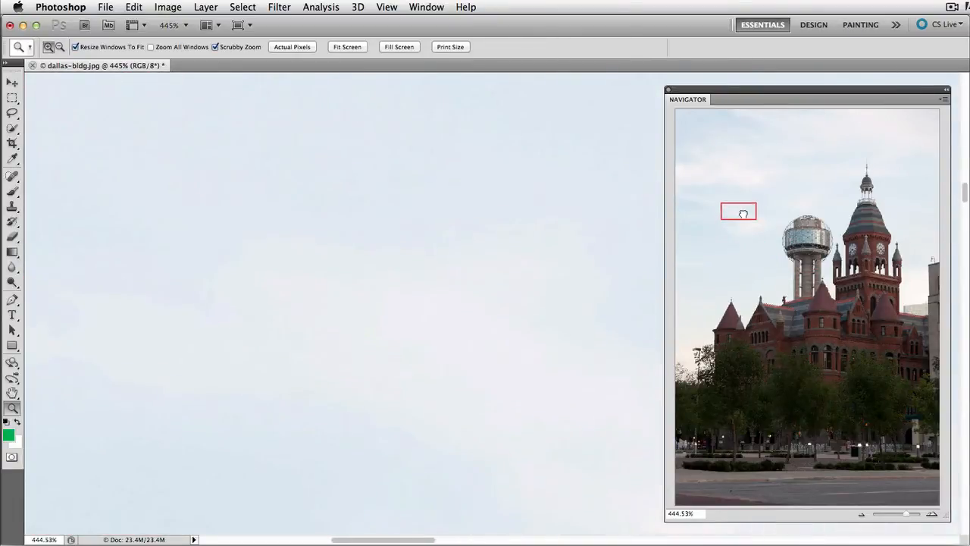
{"action": "mouse_move", "coordinate": [743, 230]}
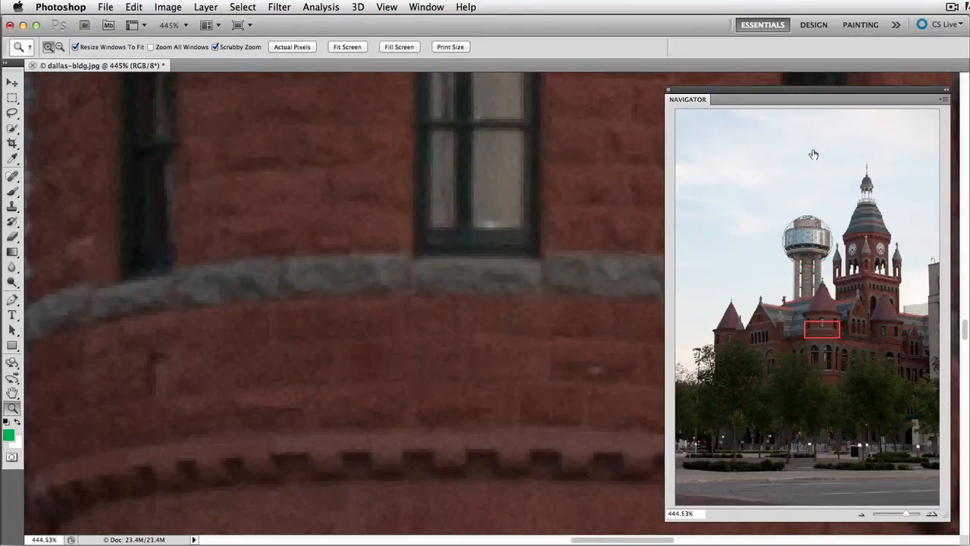
Drag the Navigator panel leftward so it floats over the centre of the image
{"action": "left_click_drag", "start_coordinate": [806, 101], "coordinate": [573, 97]}
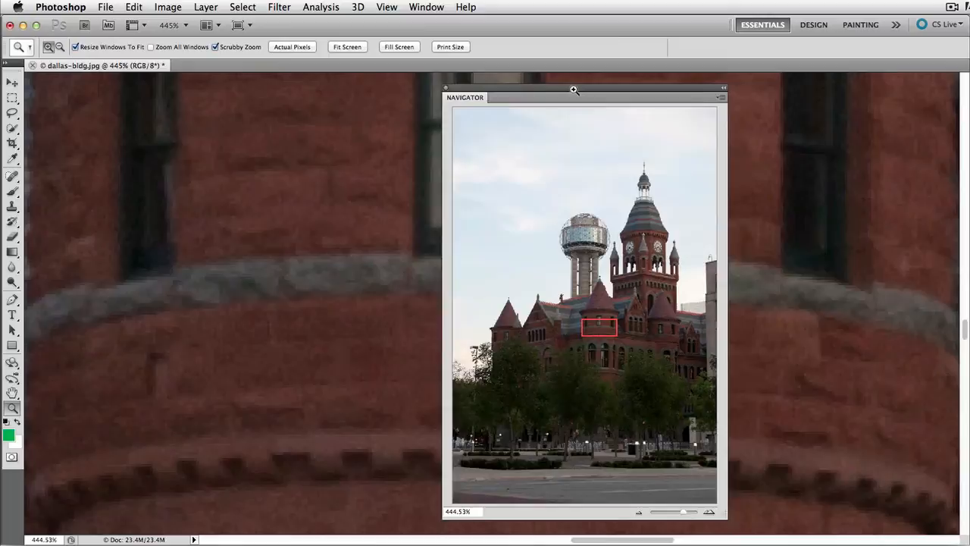
{"action": "left_click_drag", "start_coordinate": [573, 89], "coordinate": [531, 85]}
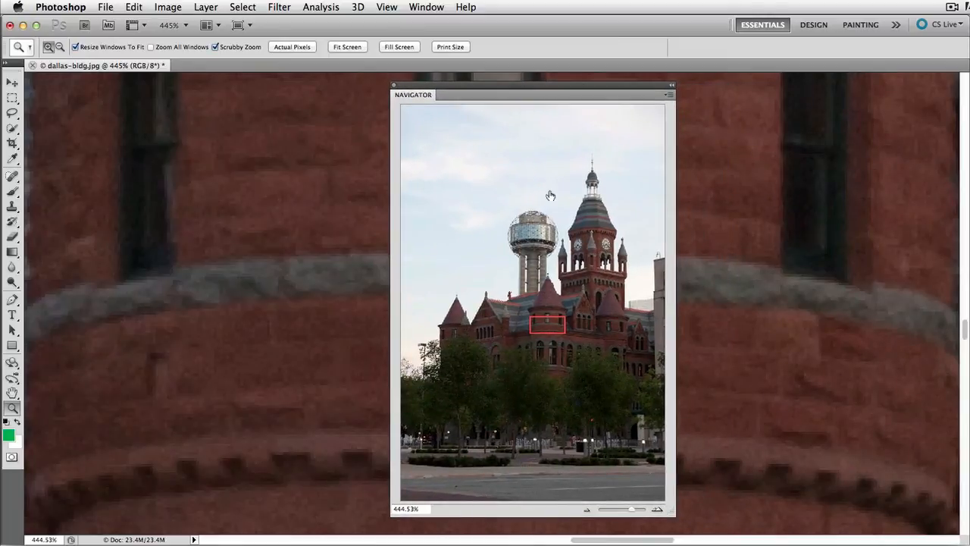